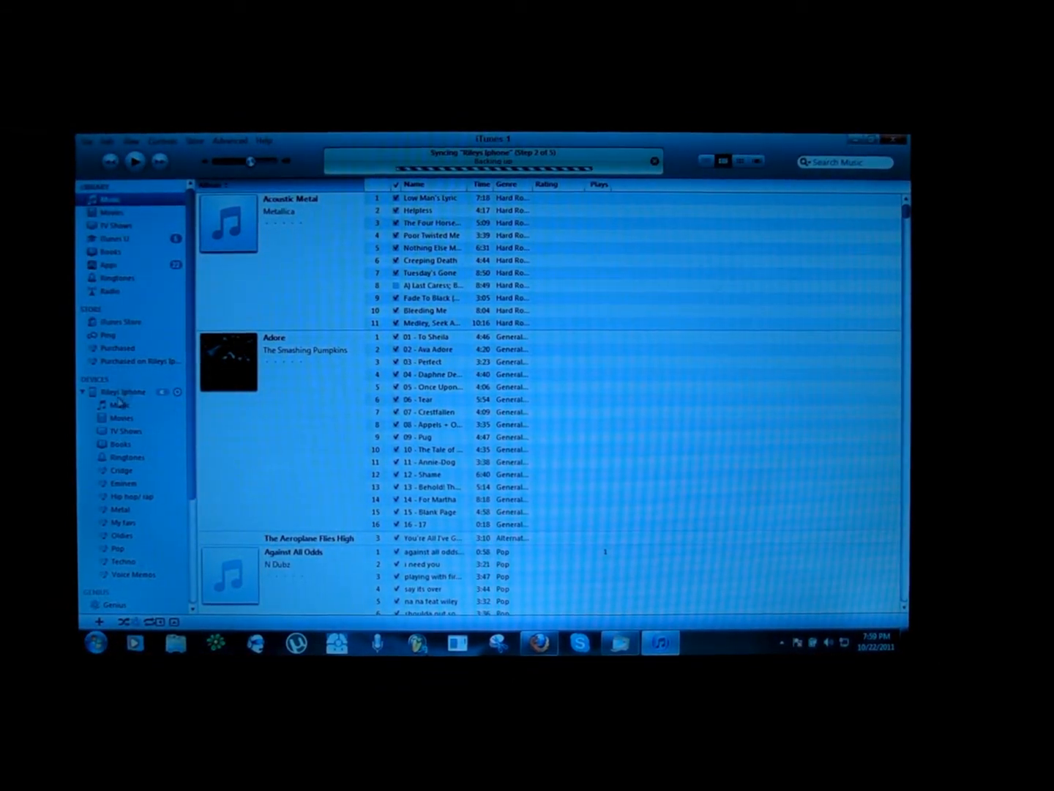
- Show the iPhone's summary page from the Devices sidebar and close the AutoPlay window
{"action": "left_click", "coordinate": [125, 391]}
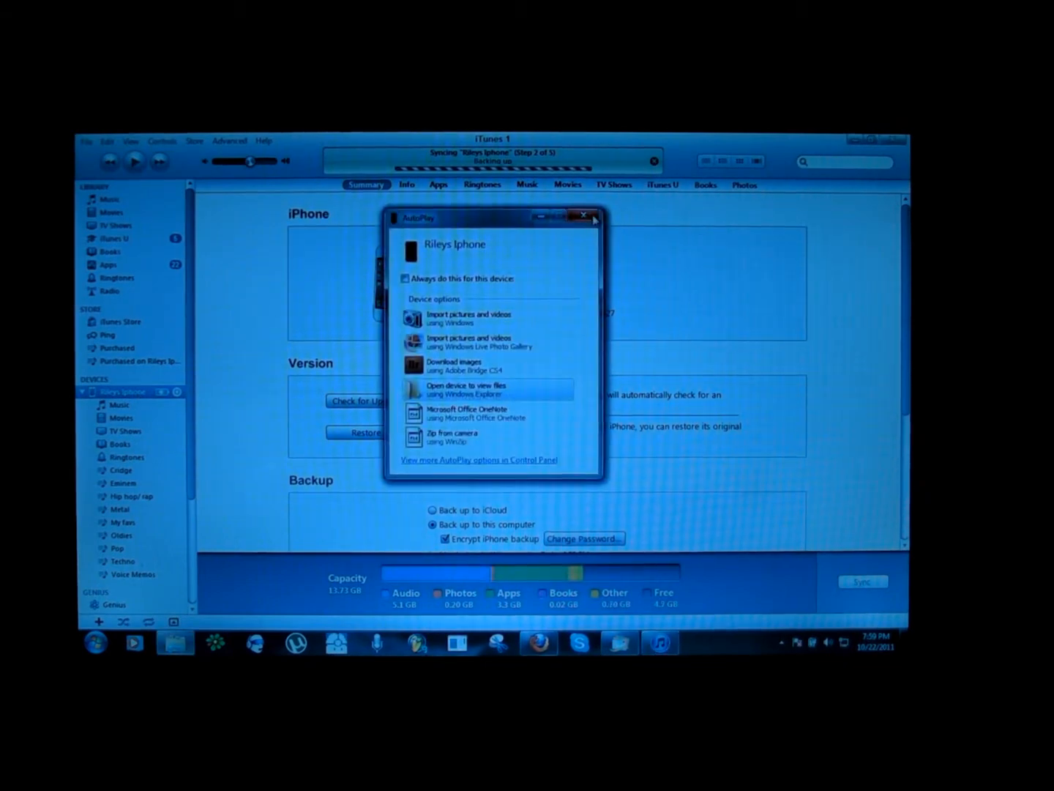
{"action": "left_click", "coordinate": [584, 216]}
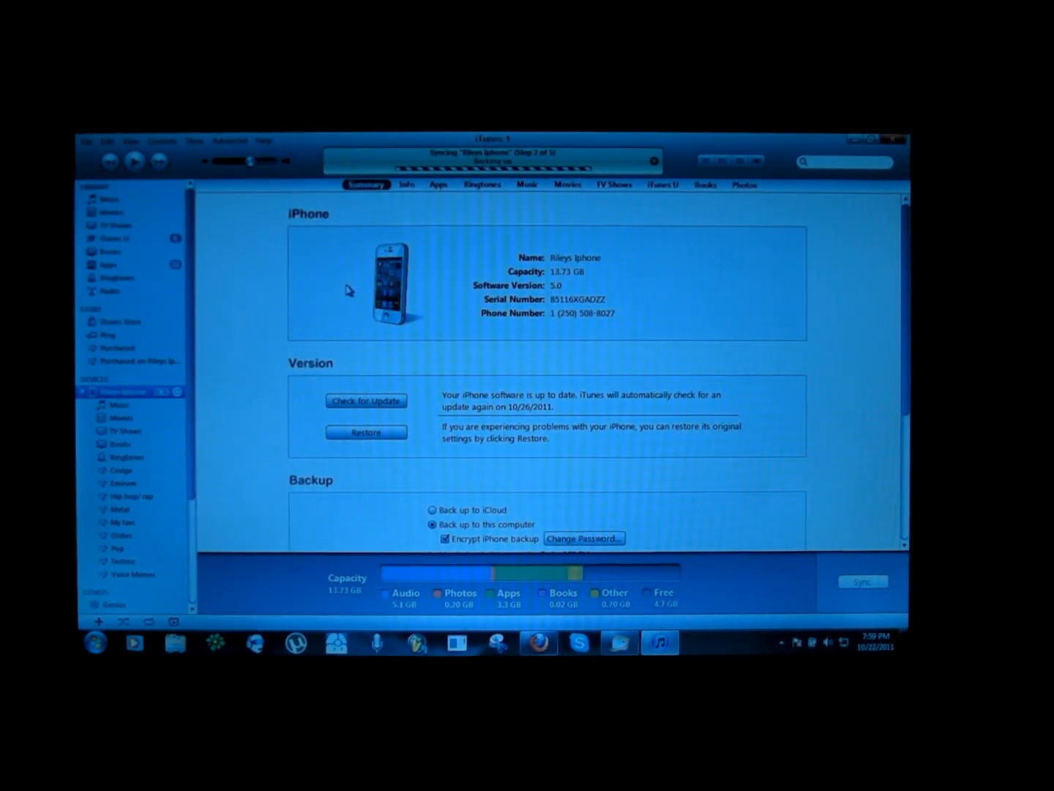
- Select 'Back up to iCloud' in the Summary tab's Backup section
{"action": "scroll", "scroll_direction": "down", "scroll_amount": 3}
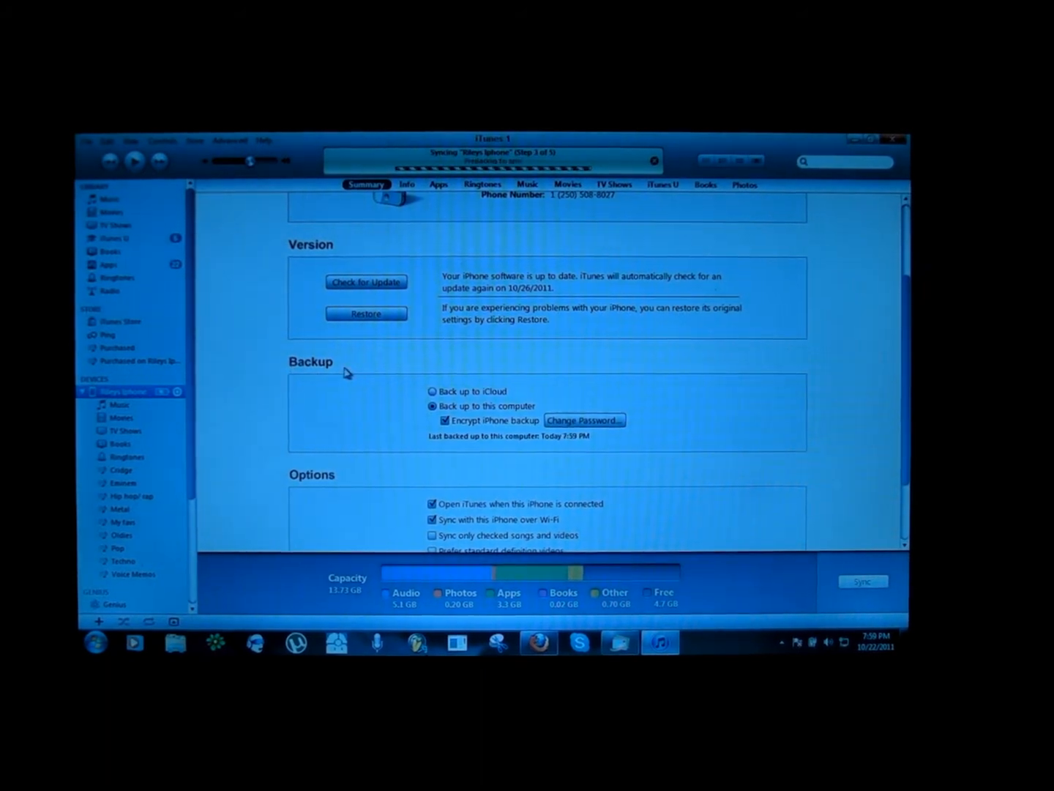
{"action": "mouse_move", "coordinate": [328, 492]}
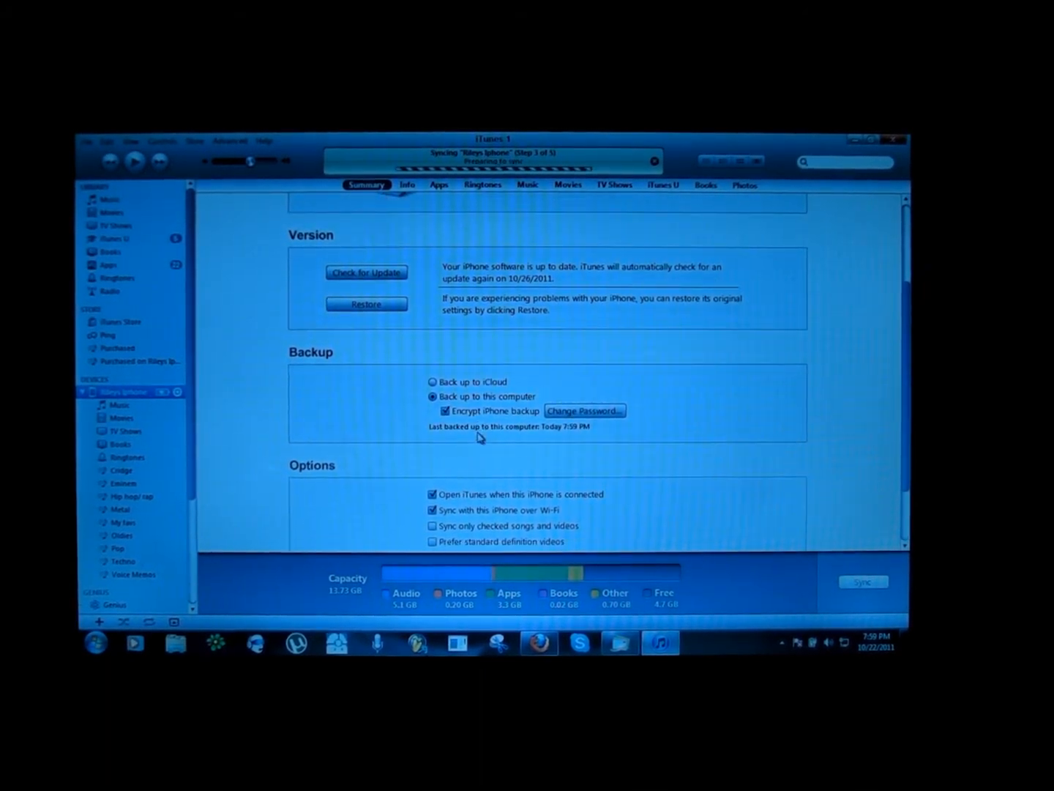
{"action": "scroll", "scroll_direction": "down", "scroll_amount": 3}
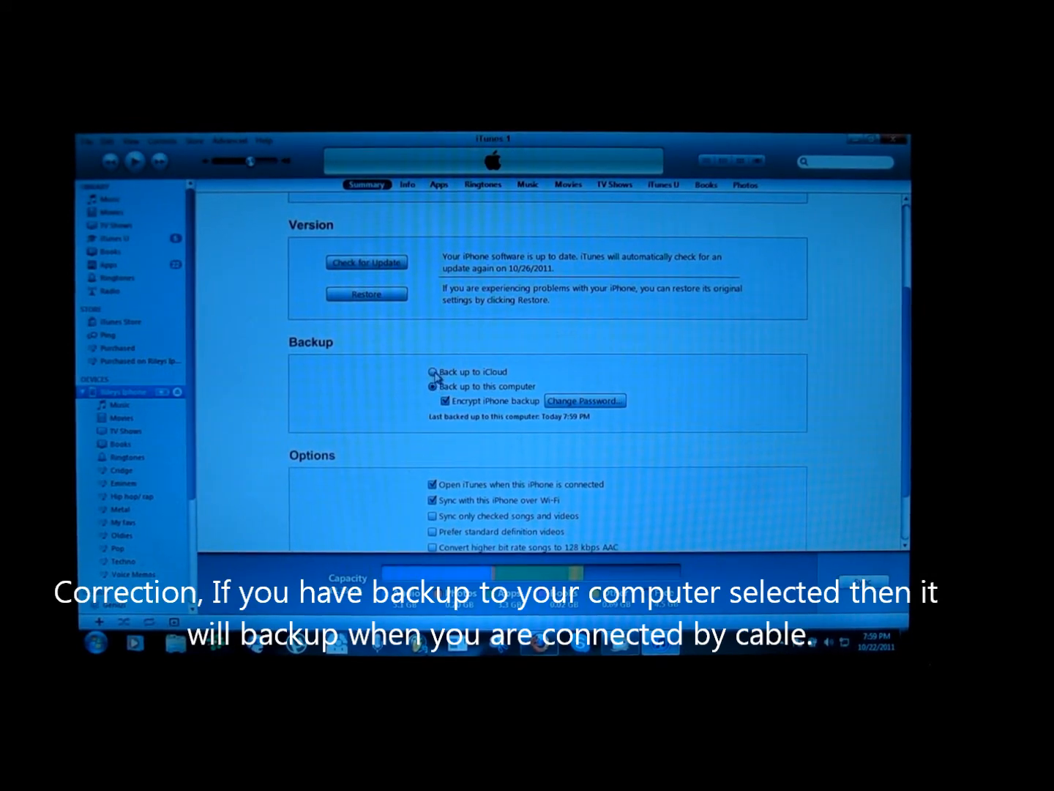
{"action": "left_click", "coordinate": [432, 371]}
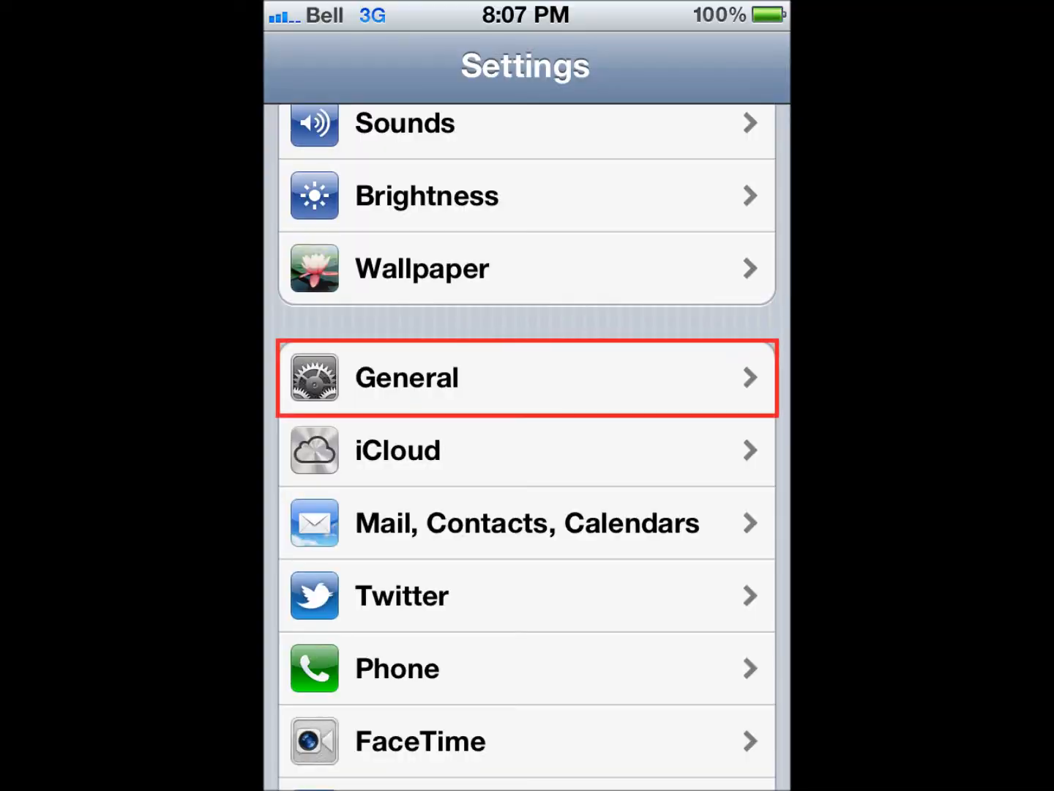
- Tap General in the iPhone's Settings app
{"action": "left_click", "coordinate": [525, 378]}
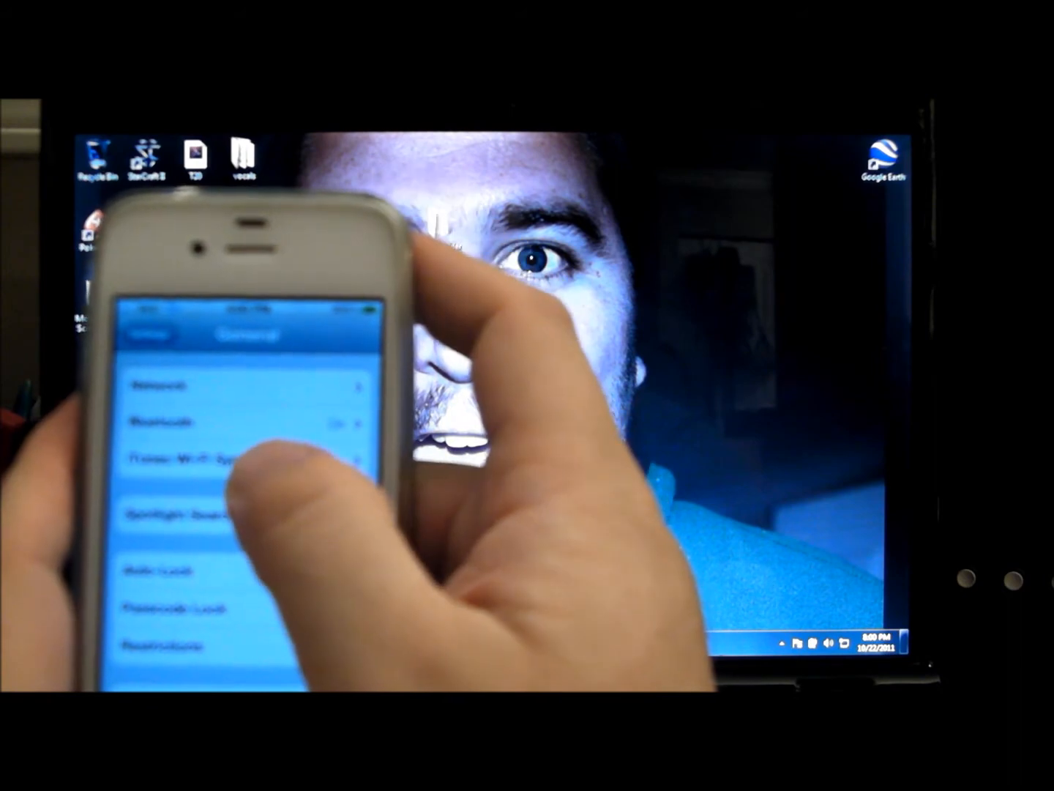
- Tap iTunes Wi-Fi Sync on the General screen
{"action": "left_click", "coordinate": [220, 459]}
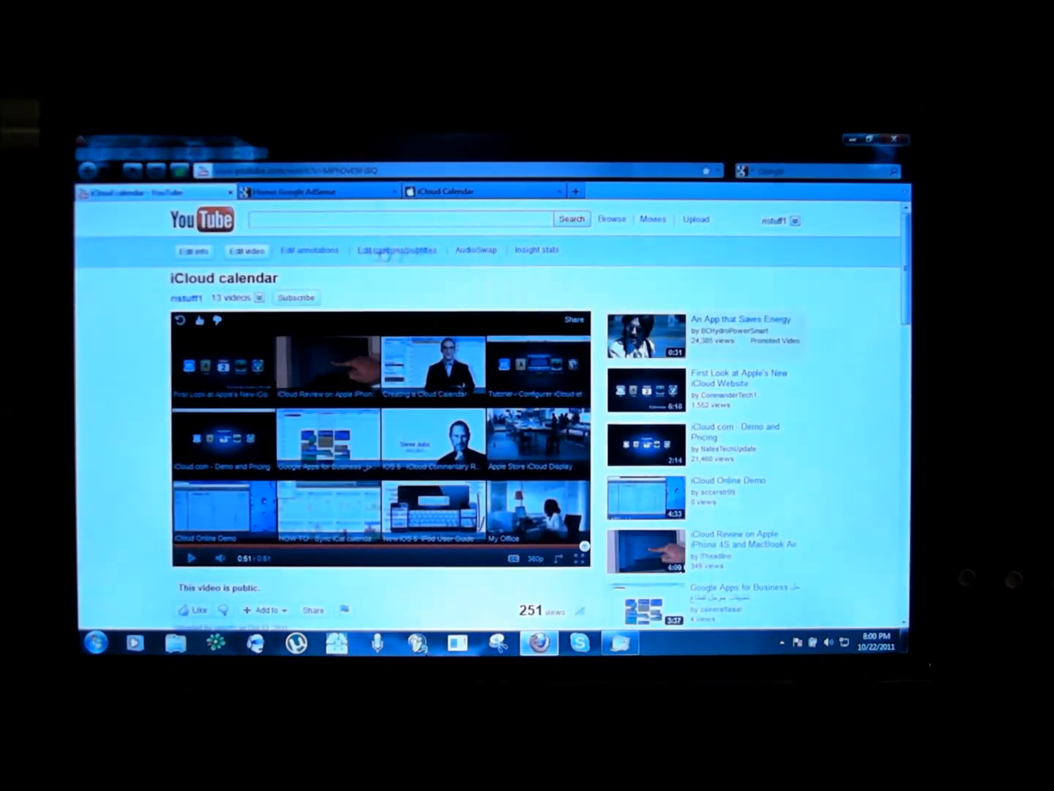
- Switch from the YouTube video to the iCloud website tab
{"action": "left_click", "coordinate": [483, 191]}
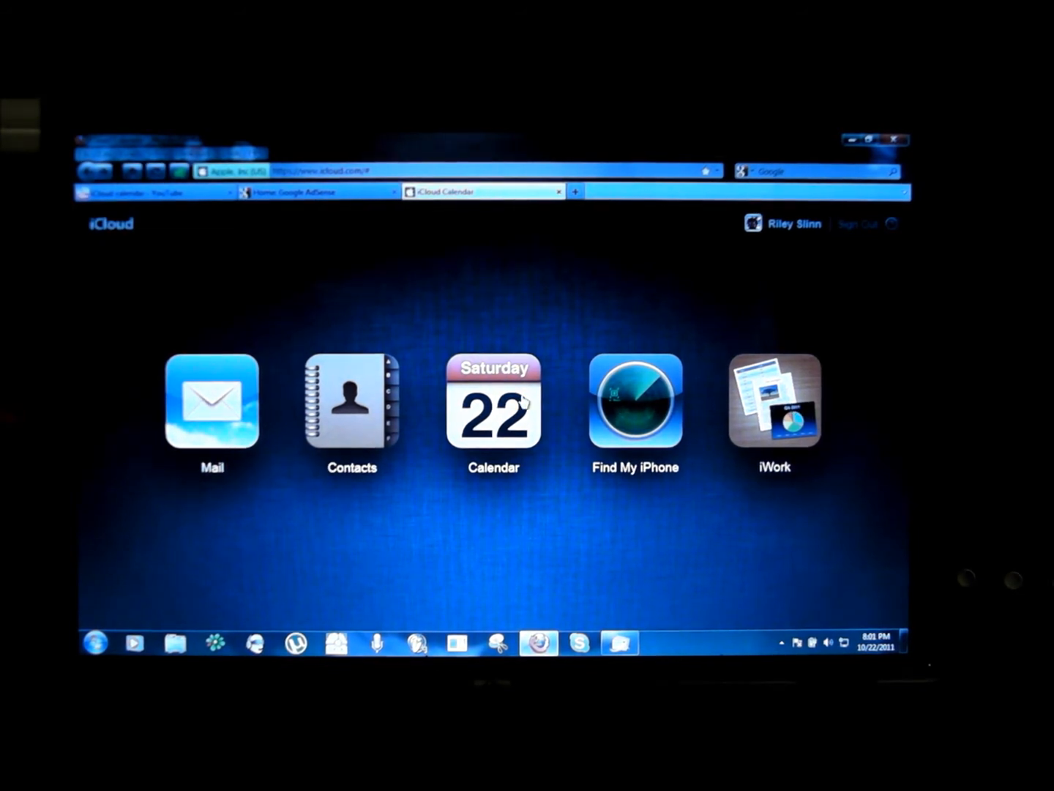
- Launch the Calendar app from the iCloud home page
{"action": "left_click", "coordinate": [493, 403]}
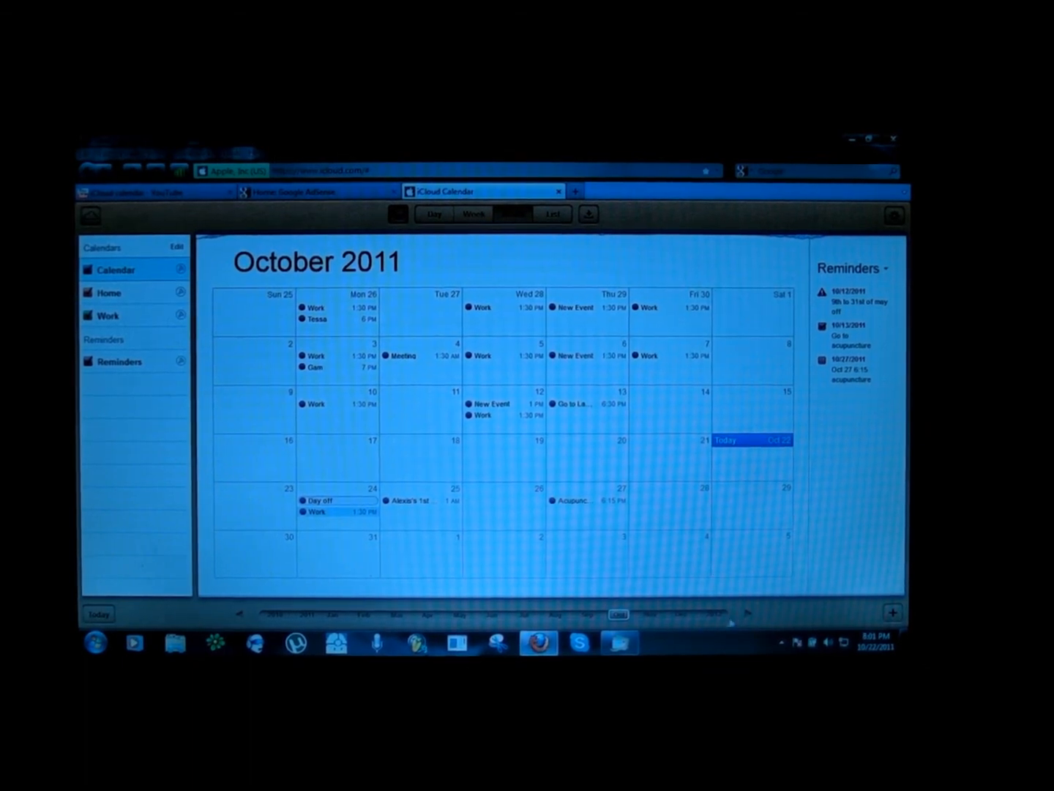
- Advance both the iCloud web calendar and the iPhone calendar to November 2011
{"action": "left_click", "coordinate": [746, 614]}
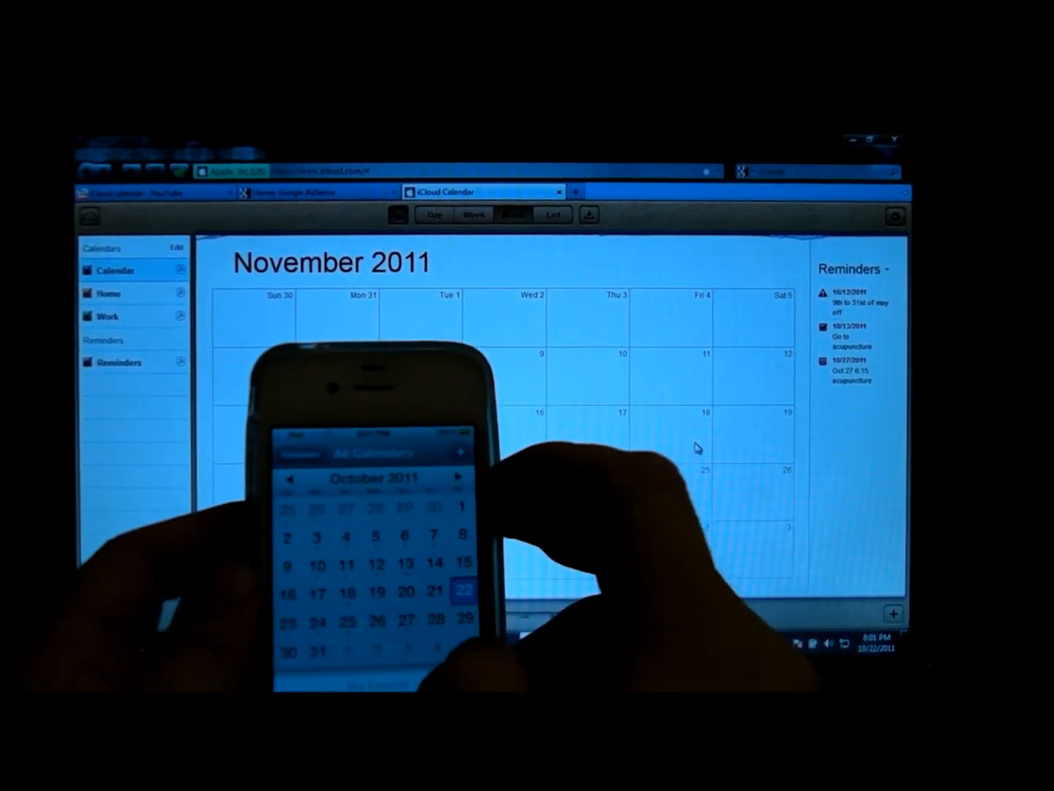
{"action": "left_click", "coordinate": [449, 478]}
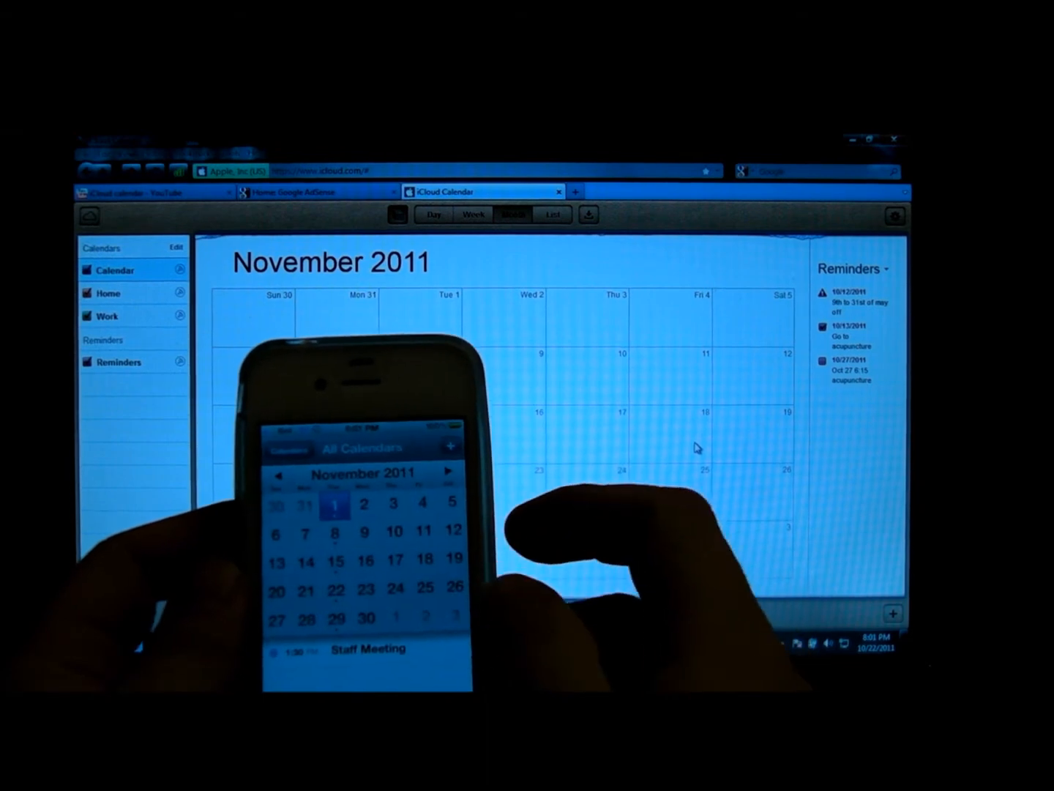